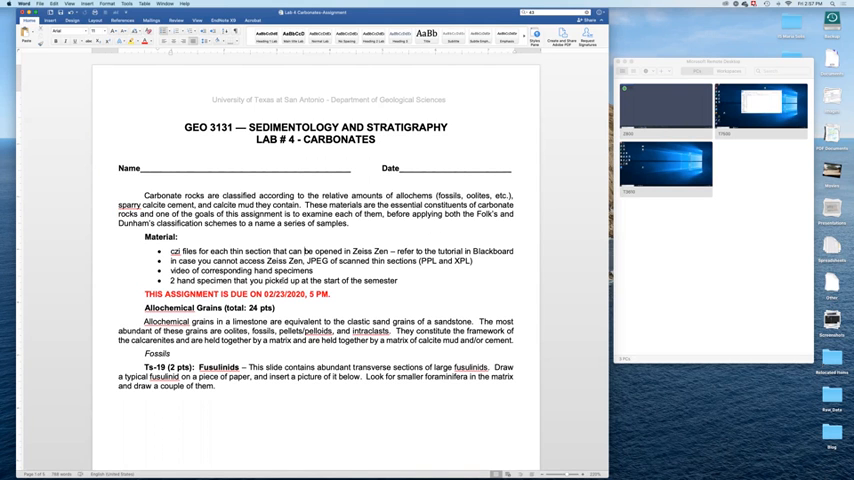
# - Scroll to the last page's Hand samples section with its two sketch boxes and Dunham's name lines
pyautogui.scroll(-3)
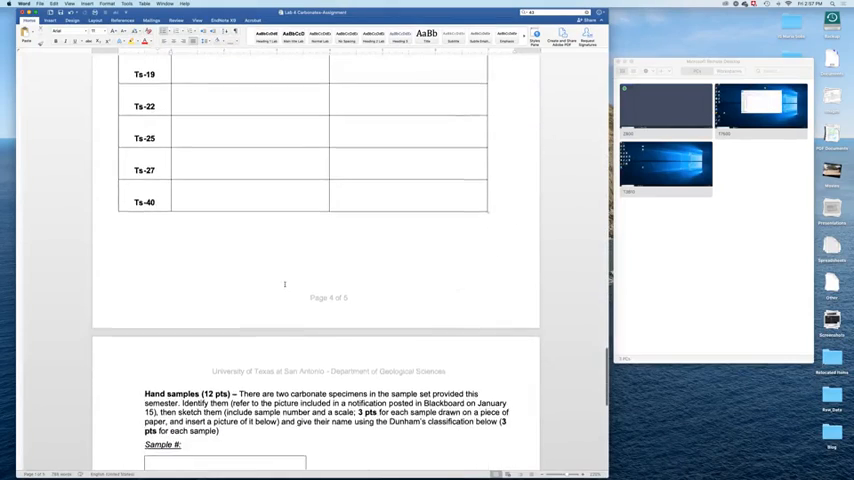
pyautogui.scroll(-3)
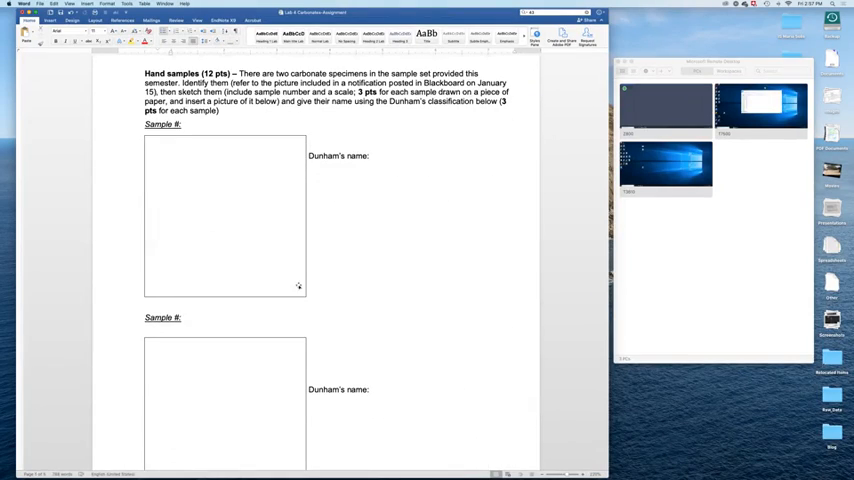
pyautogui.moveTo(283, 188)
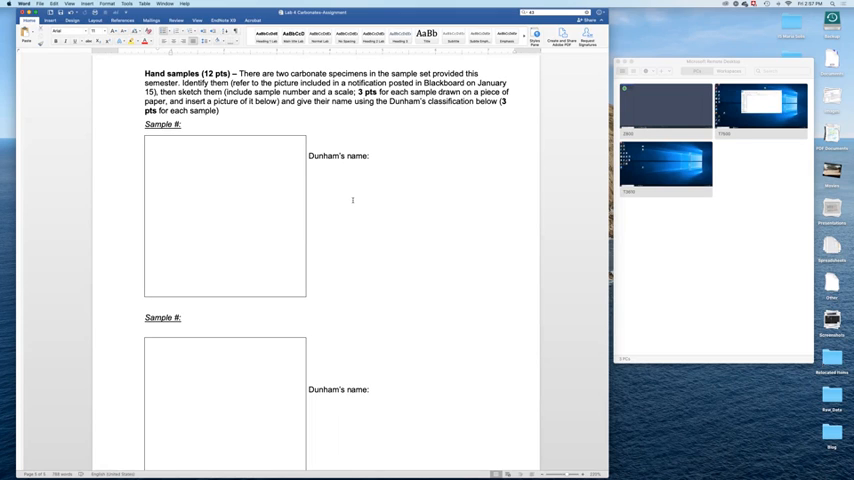
pyautogui.moveTo(296, 167)
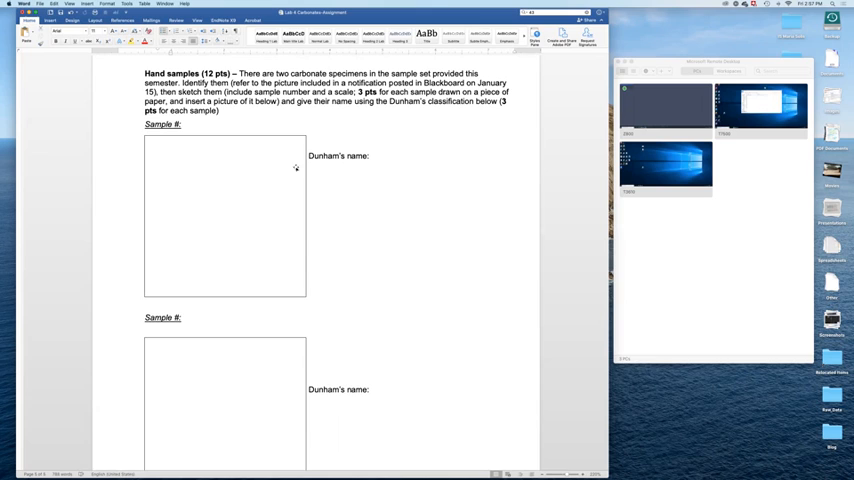
pyautogui.moveTo(245, 204)
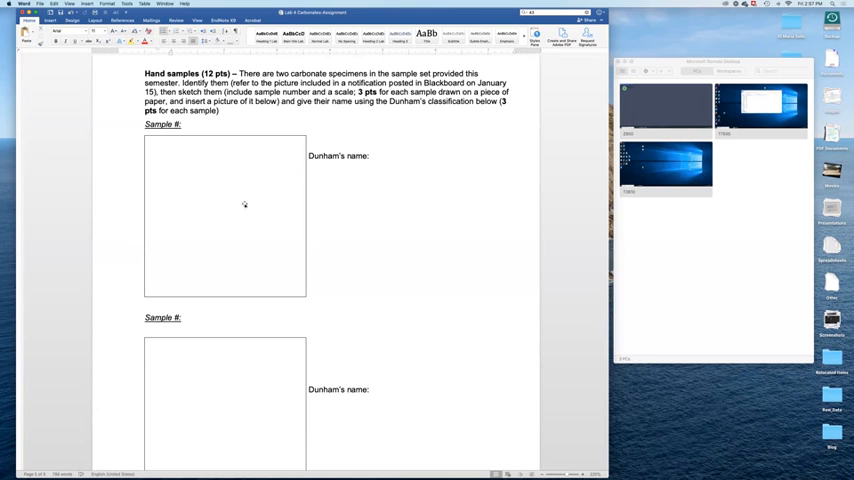
pyautogui.moveTo(292, 219)
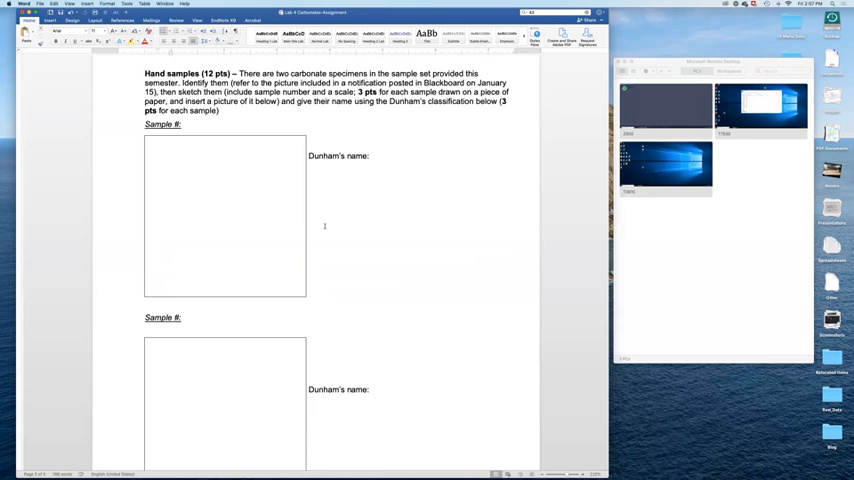
pyautogui.moveTo(307, 144)
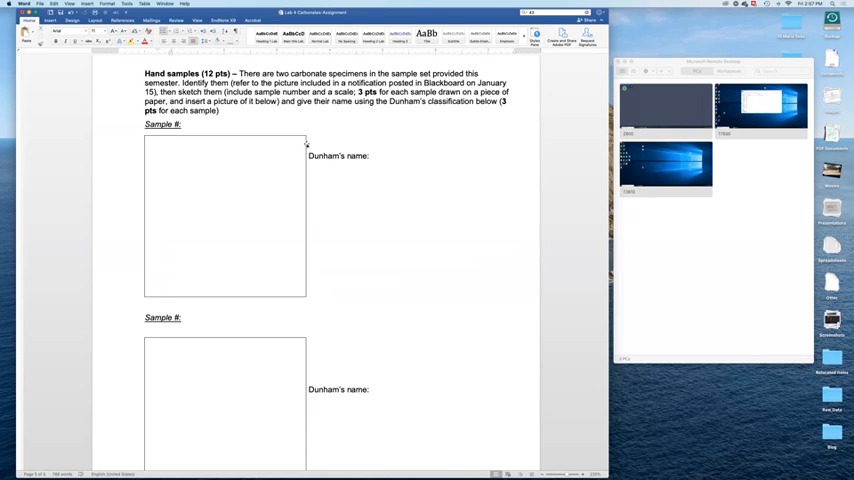
pyautogui.moveTo(353, 177)
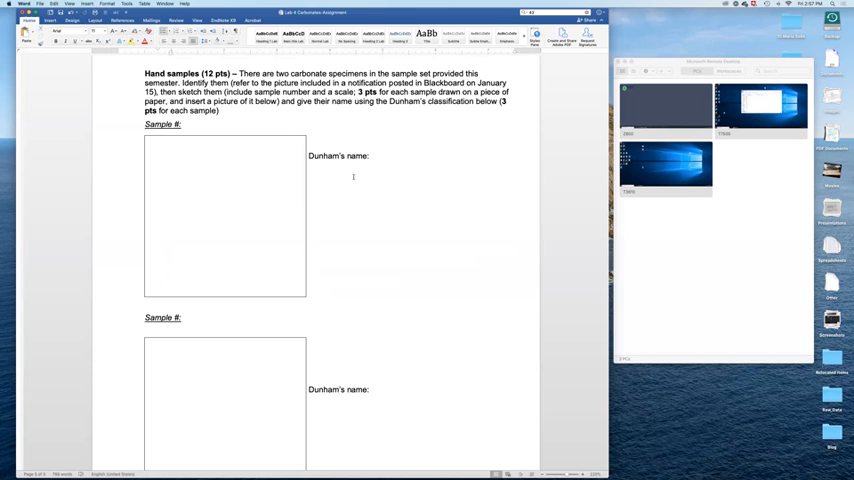
pyautogui.moveTo(371, 245)
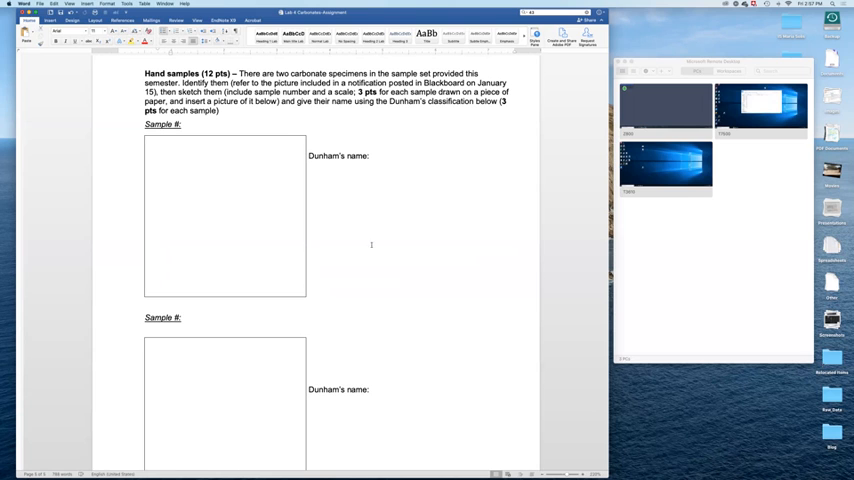
pyautogui.scroll(-3)
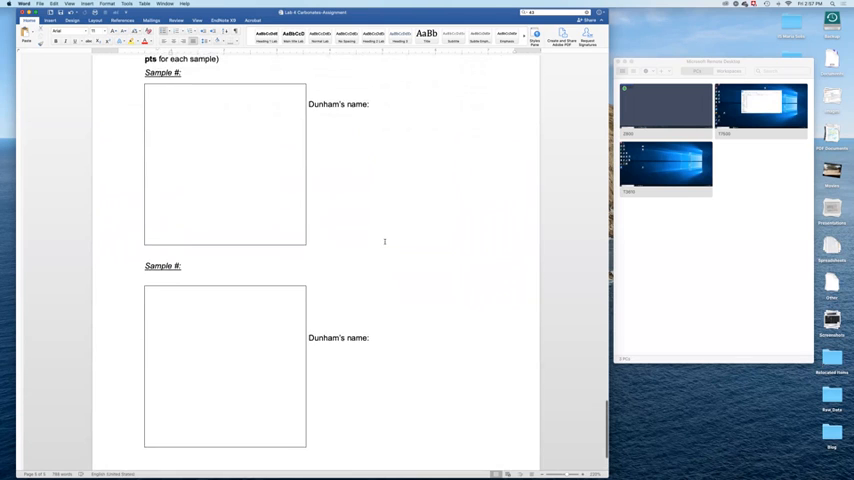
pyautogui.scroll(3)
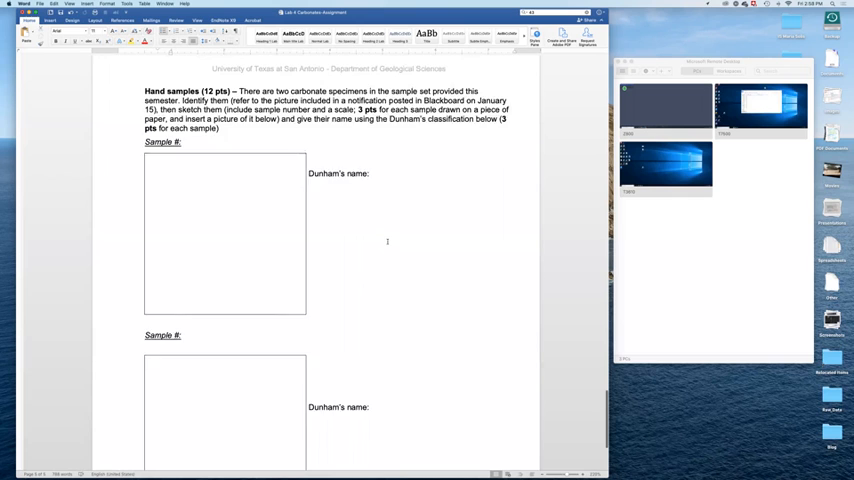
# - Scroll up past the classification table, then back down to the Ts-40 Intraclasts & Pellets question
pyautogui.scroll(-3)
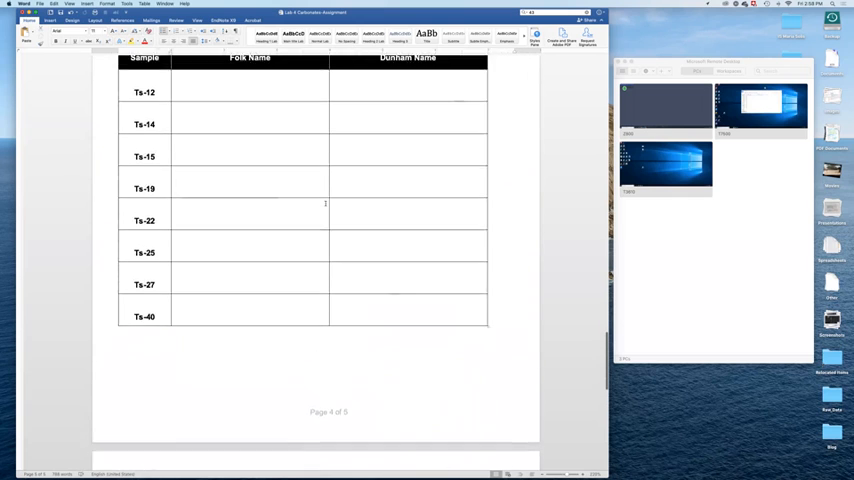
pyautogui.scroll(3)
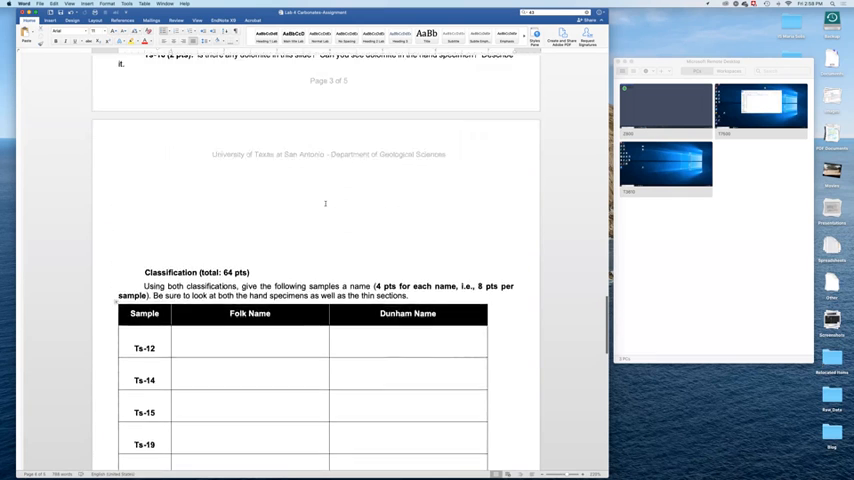
pyautogui.scroll(3)
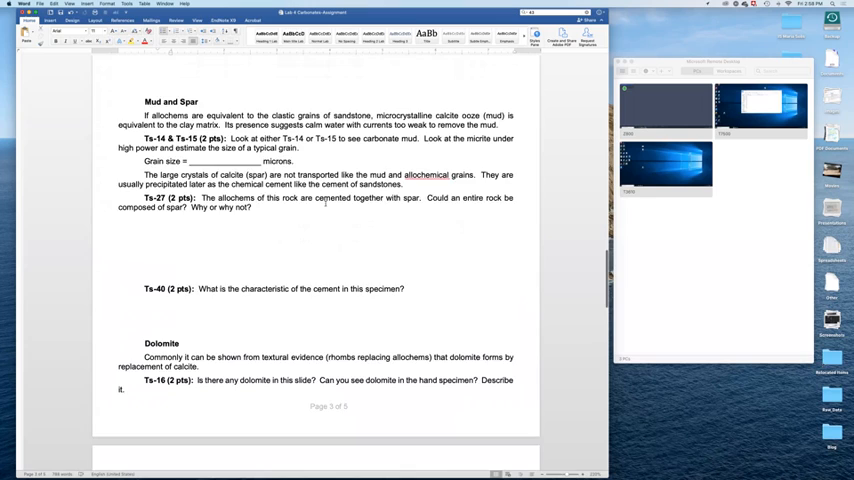
pyautogui.scroll(3)
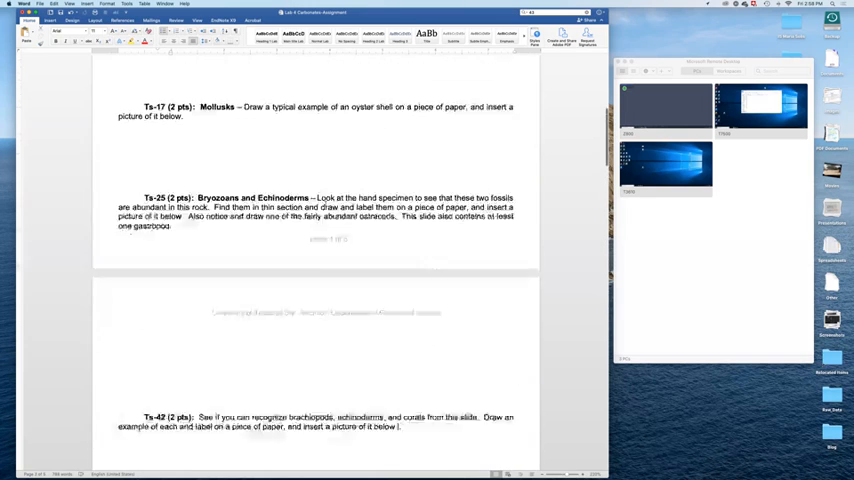
pyautogui.scroll(3)
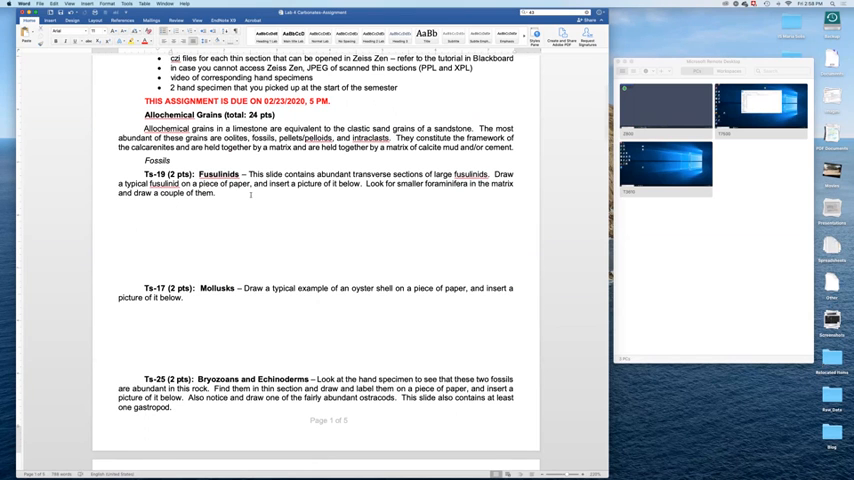
pyautogui.scroll(-3)
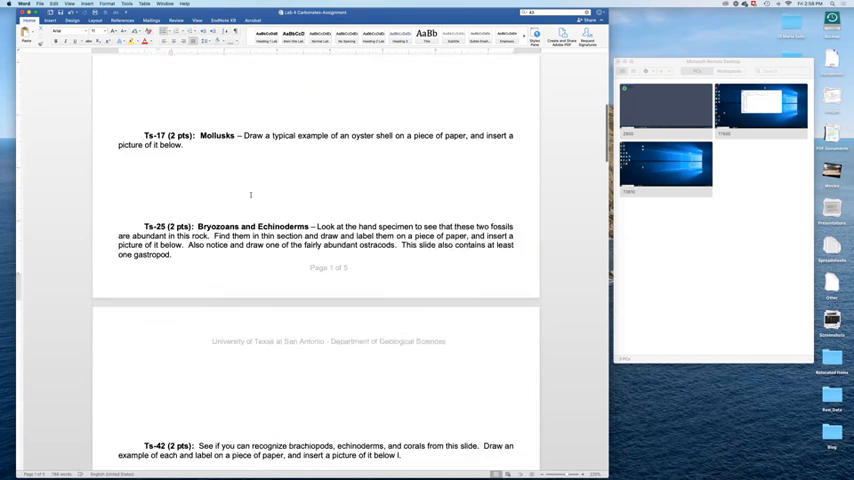
pyautogui.scroll(-3)
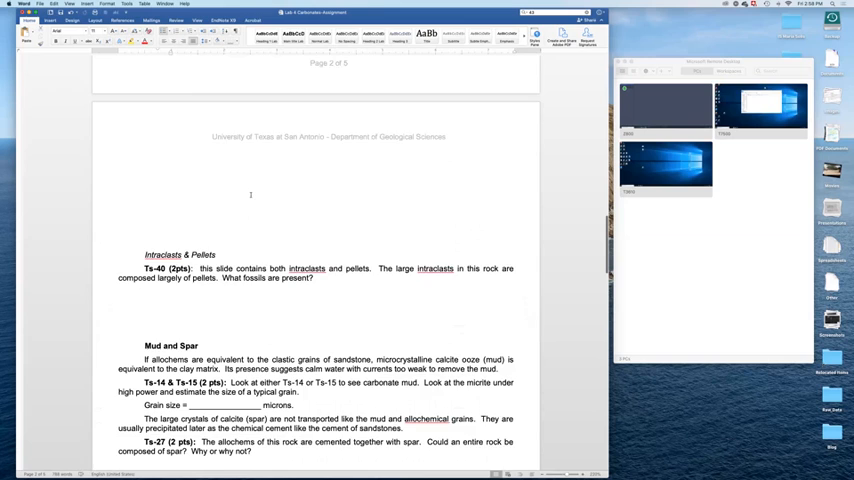
pyautogui.scroll(-3)
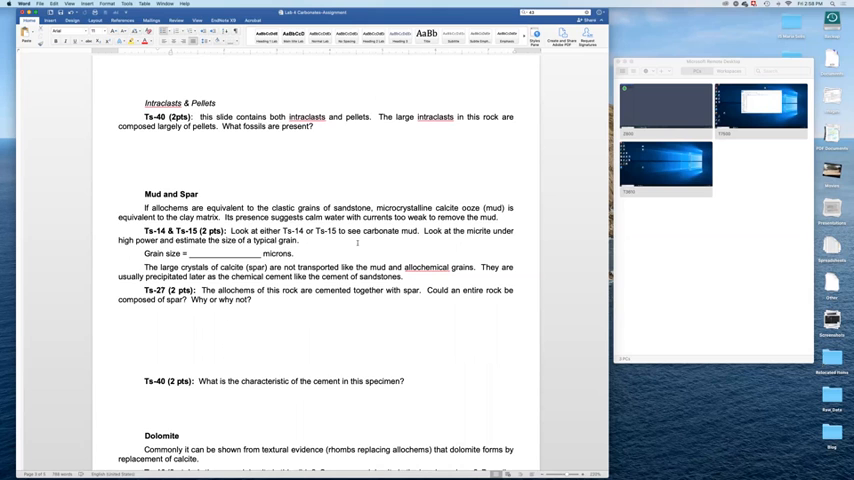
pyautogui.scroll(-3)
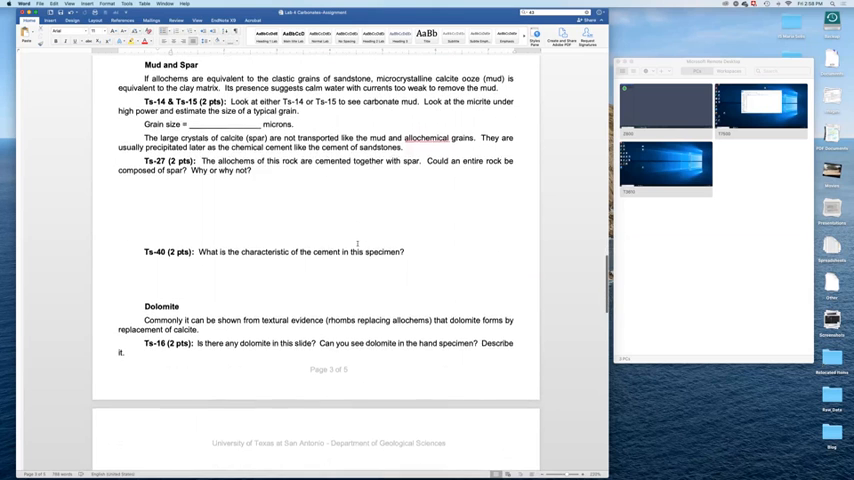
pyautogui.scroll(-3)
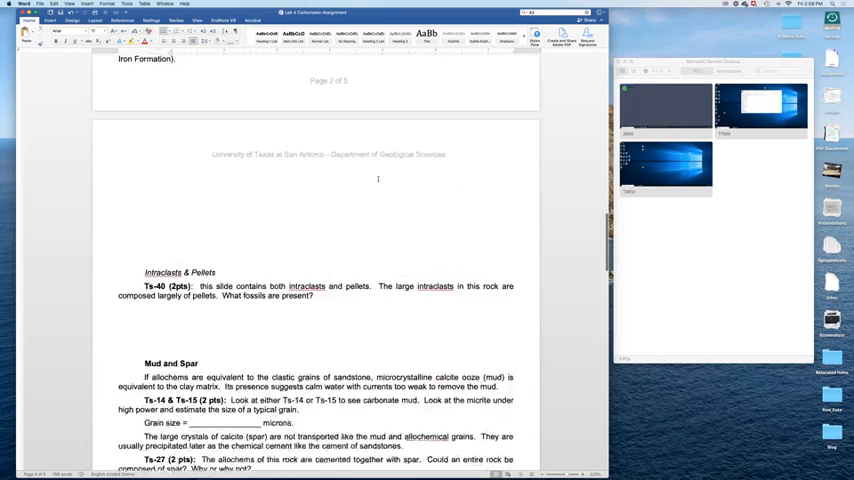
pyautogui.scroll(3)
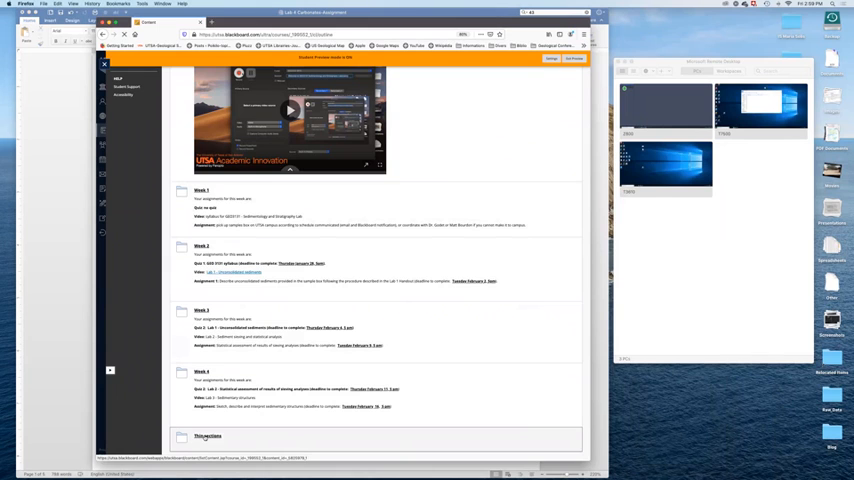
# - Open the Thin sections folder and follow its Zeiss Zen software link to the download page
pyautogui.click(208, 436)
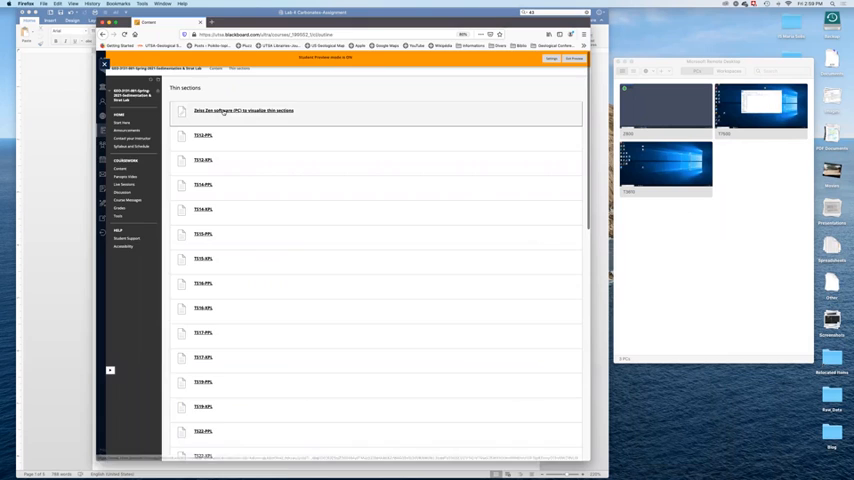
pyautogui.click(243, 110)
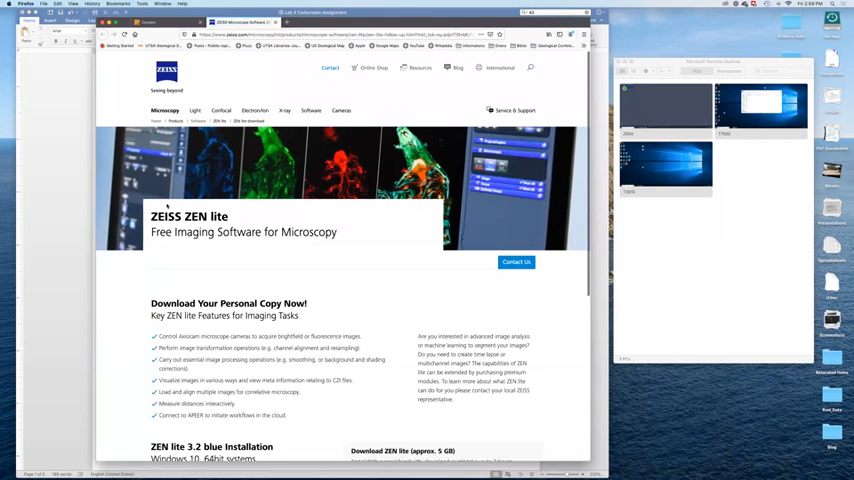
pyautogui.scroll(-3)
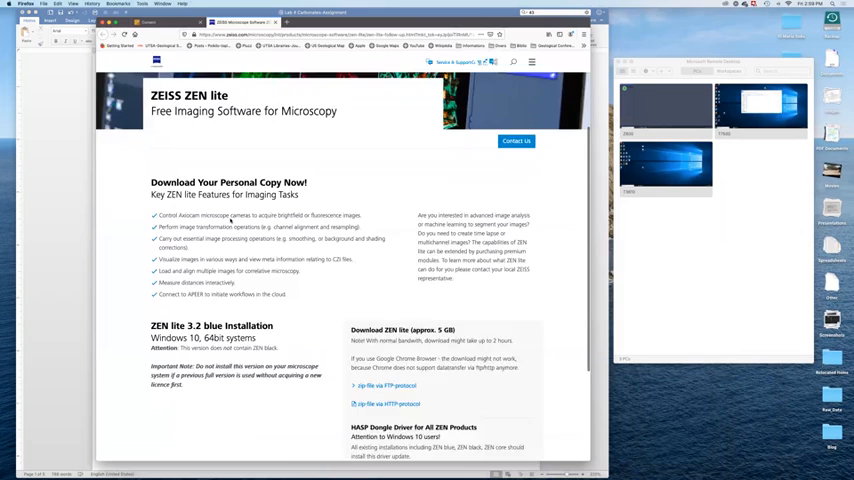
pyautogui.scroll(-3)
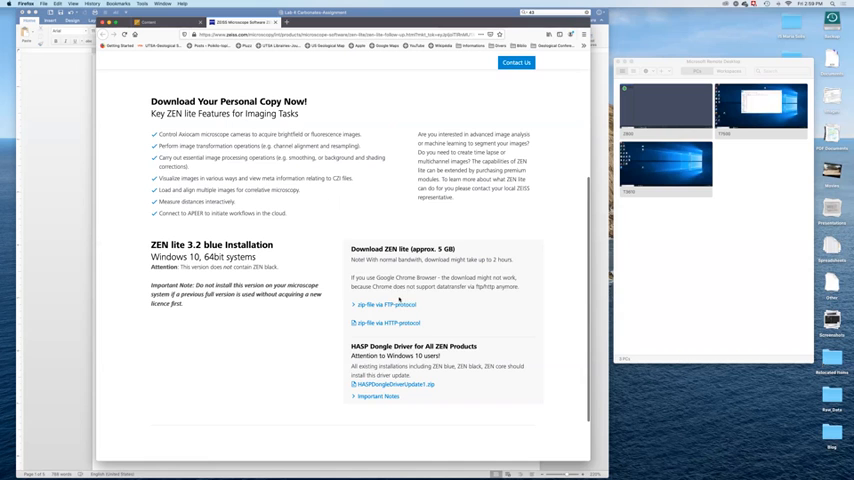
pyautogui.scroll(3)
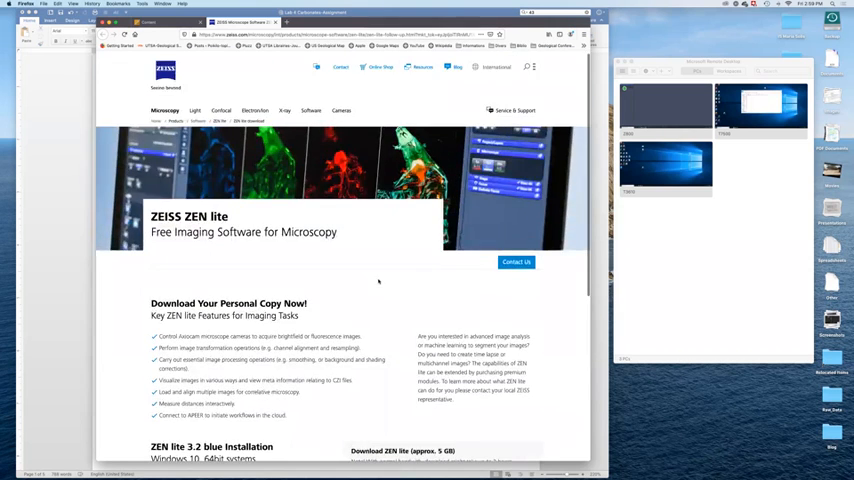
pyautogui.scroll(-3)
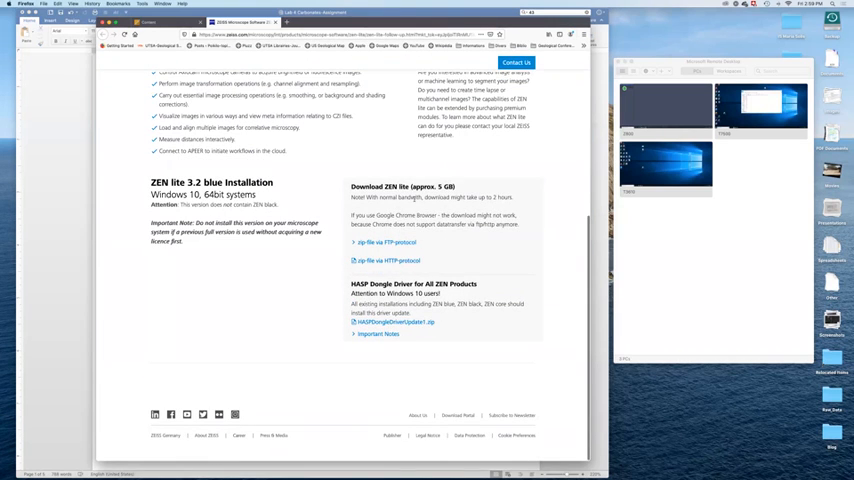
pyautogui.scroll(3)
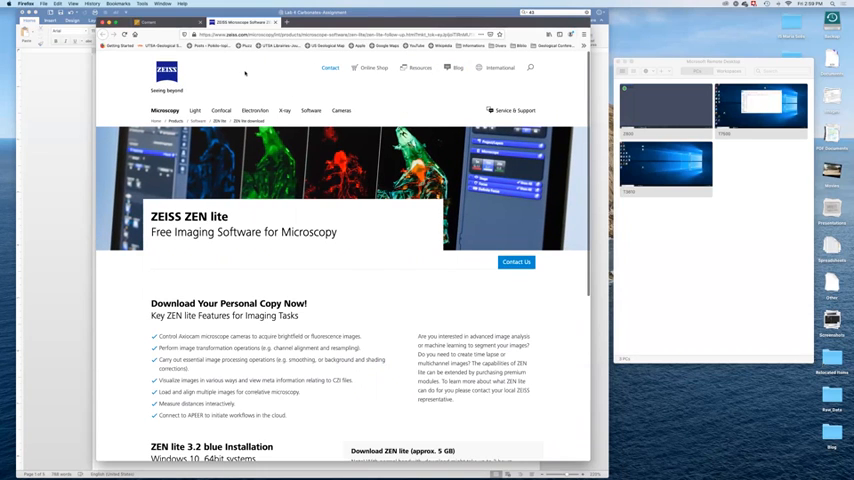
pyautogui.moveTo(372, 120)
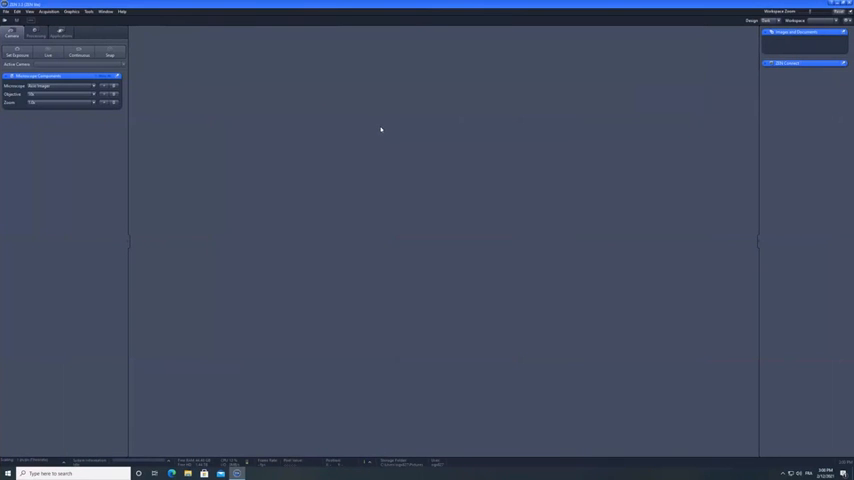
pyautogui.moveTo(181, 92)
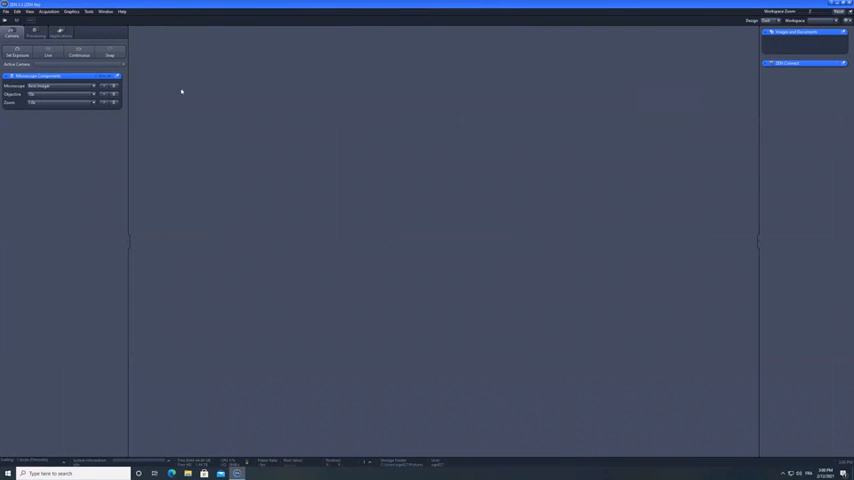
pyautogui.moveTo(375, 137)
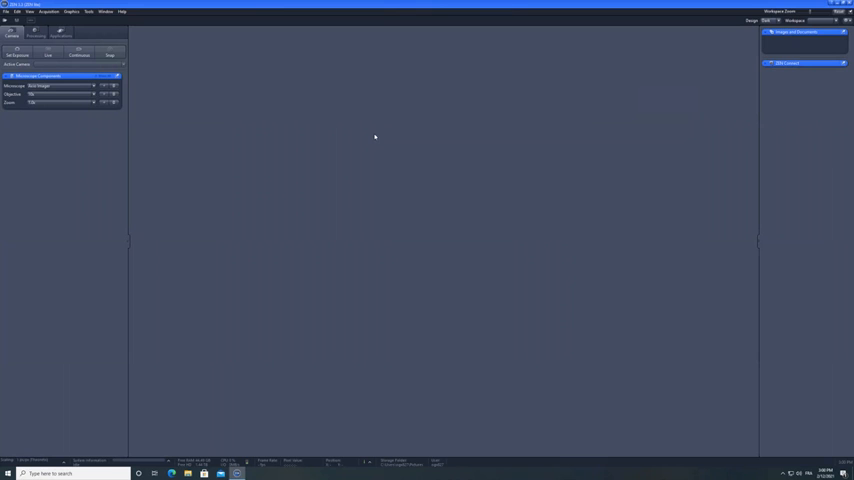
pyautogui.moveTo(522, 170)
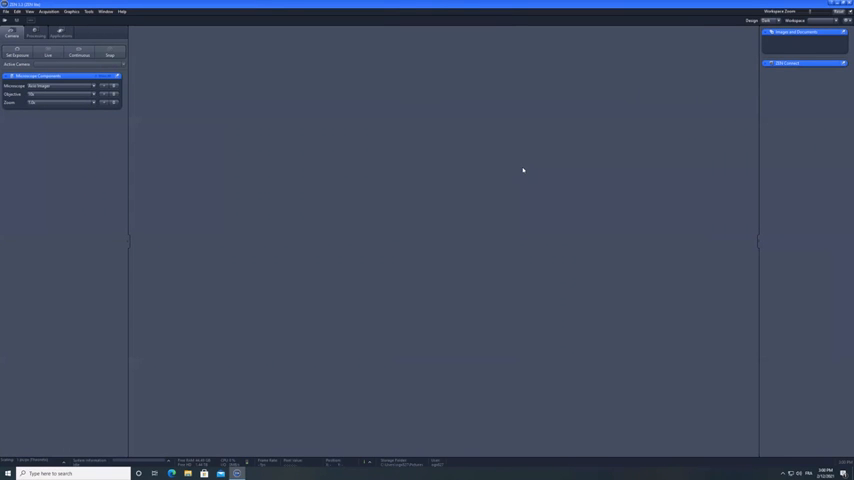
pyautogui.moveTo(459, 129)
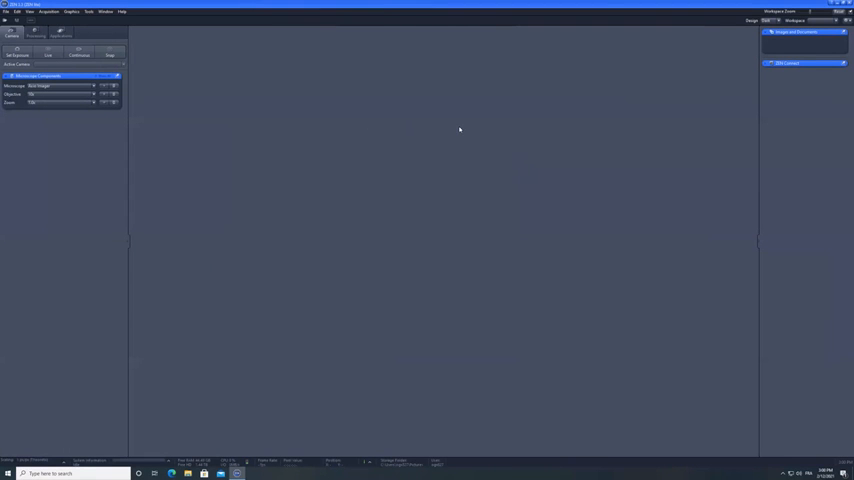
pyautogui.moveTo(218, 77)
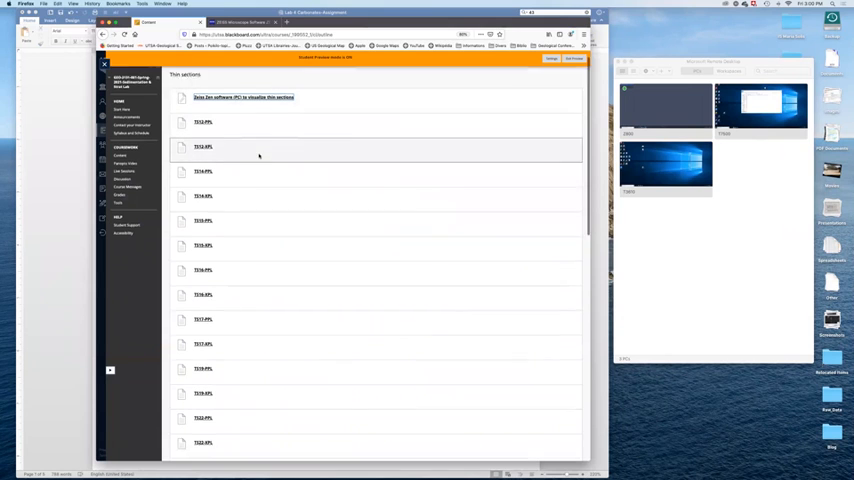
pyautogui.scroll(-3)
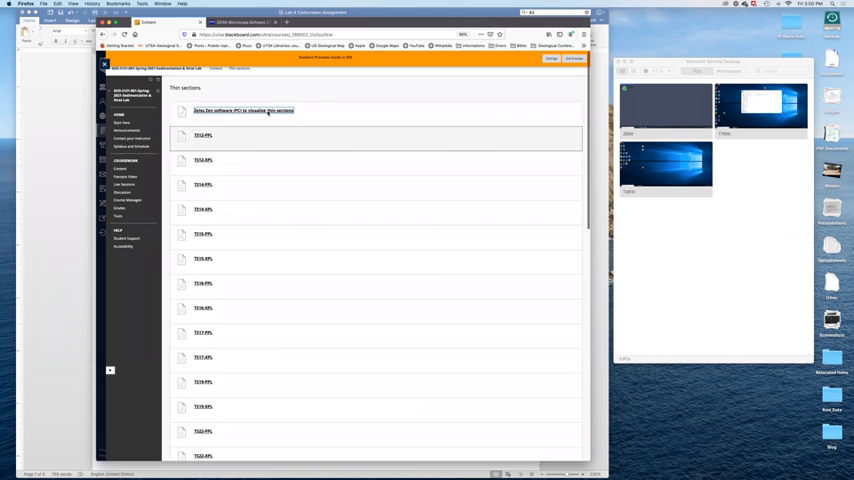
pyautogui.moveTo(295, 118)
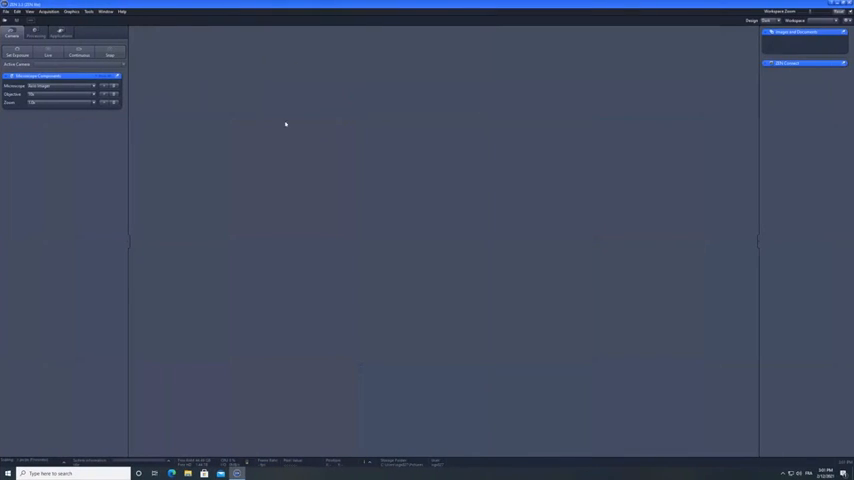
pyautogui.moveTo(250, 129)
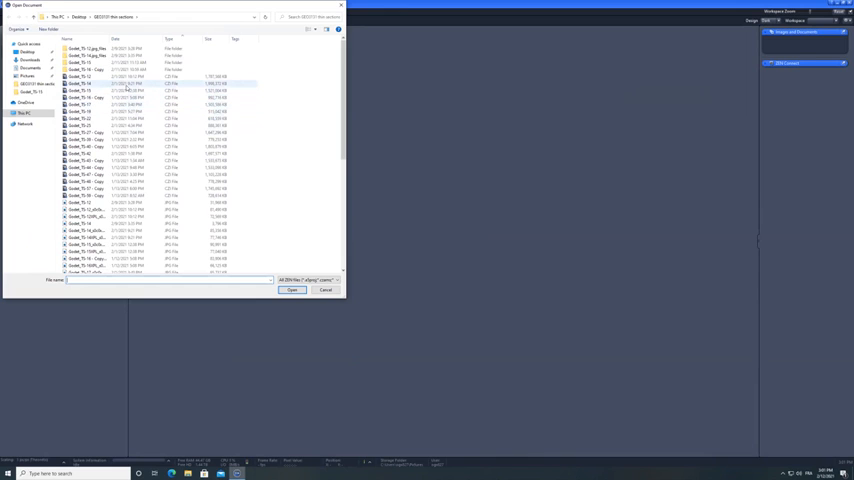
# - Open the Godet_TS-12 CZI file from the thin sections folder
pyautogui.click(130, 76)
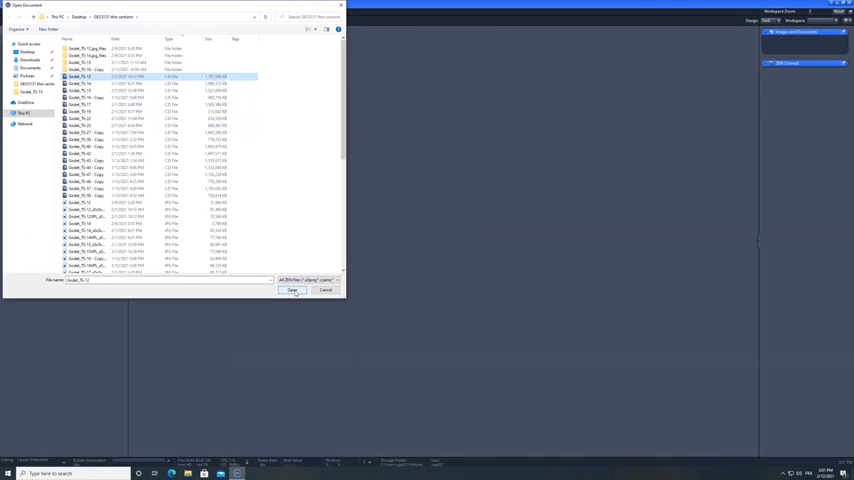
pyautogui.click(291, 290)
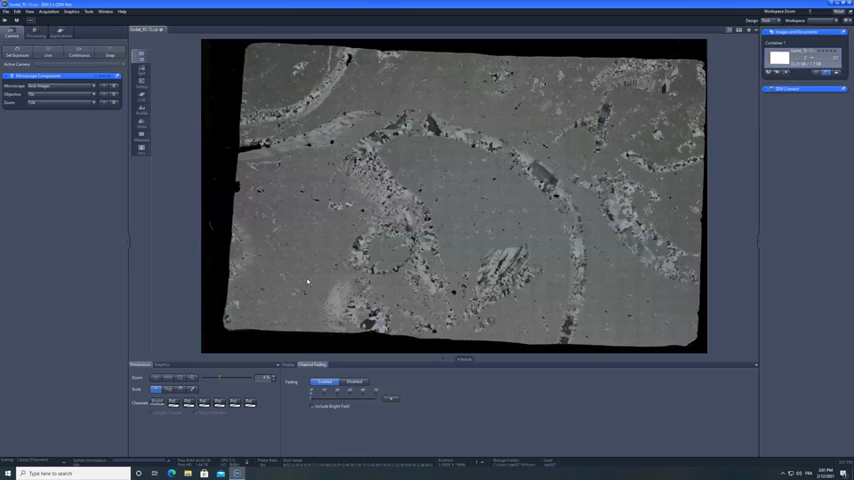
pyautogui.moveTo(300, 335)
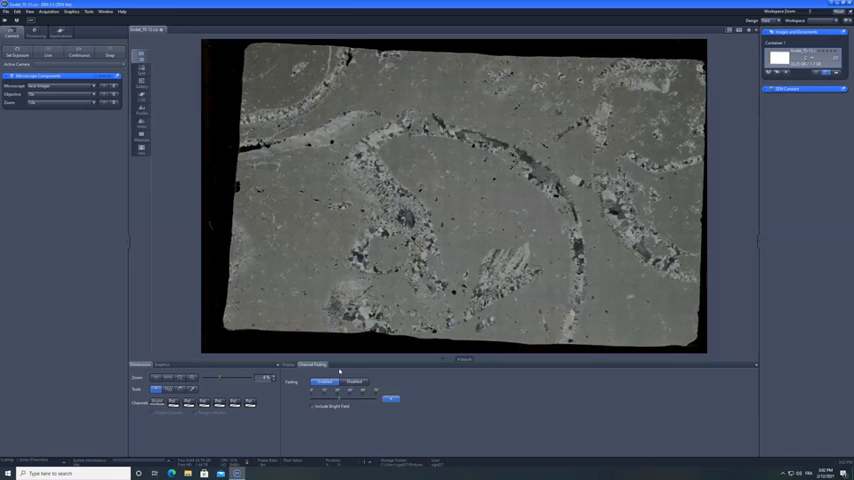
# - Enable channel fading on the TS-12 image, then turn it off again
pyautogui.click(325, 382)
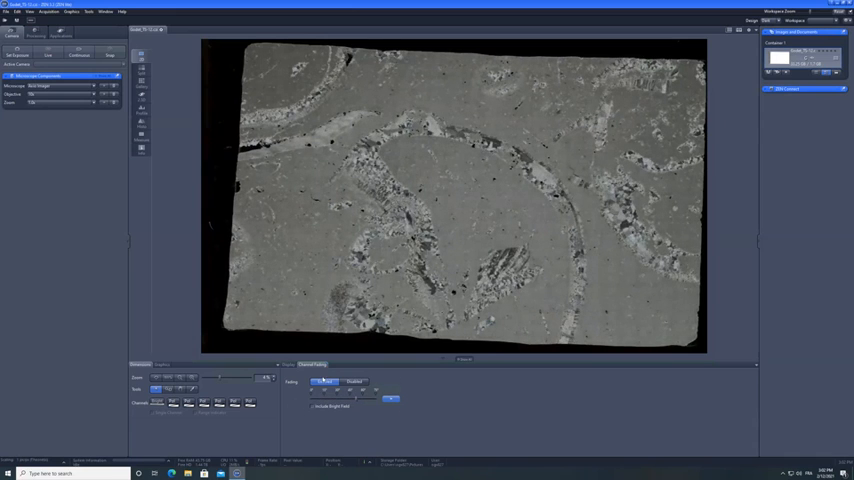
pyautogui.click(325, 381)
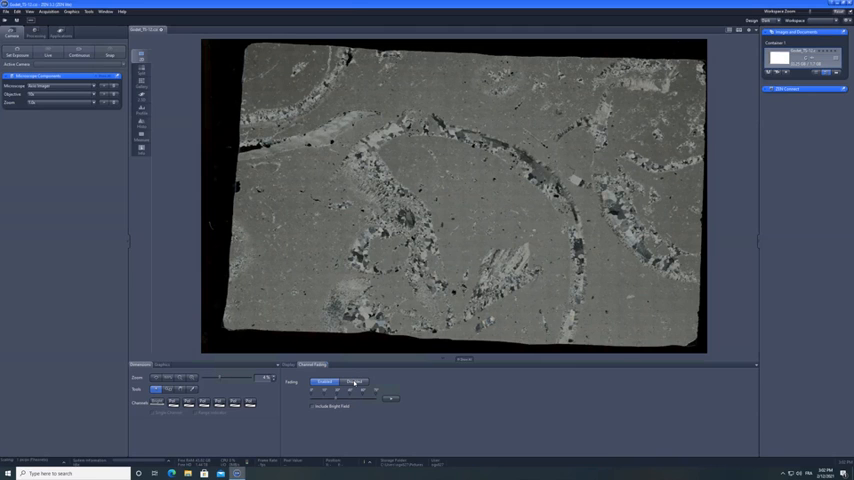
pyautogui.click(352, 382)
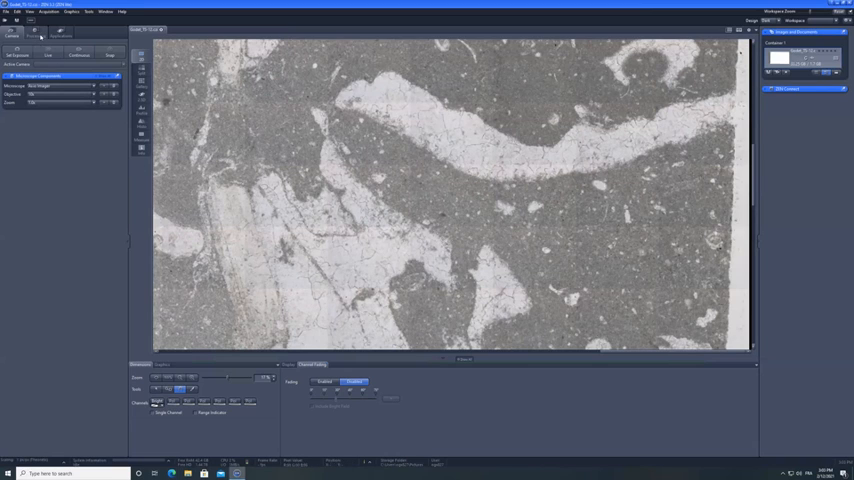
# - Switch to the Processing tab, then return to the Camera acquisition settings
pyautogui.click(35, 31)
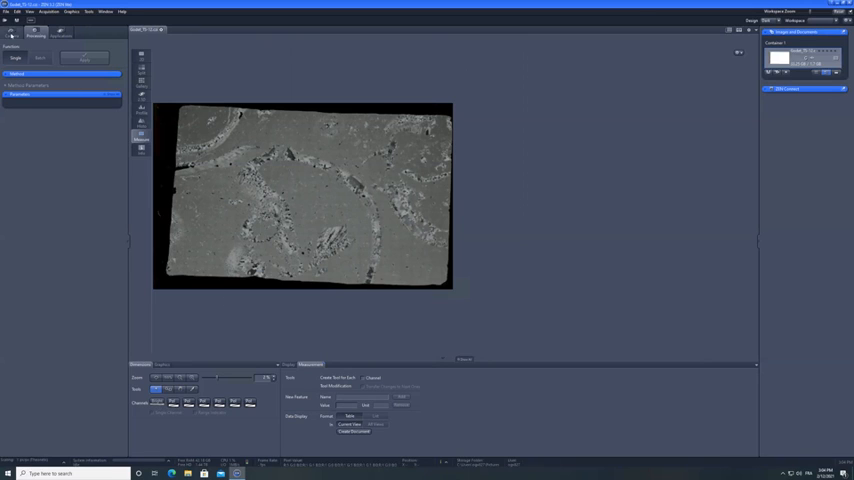
pyautogui.click(12, 31)
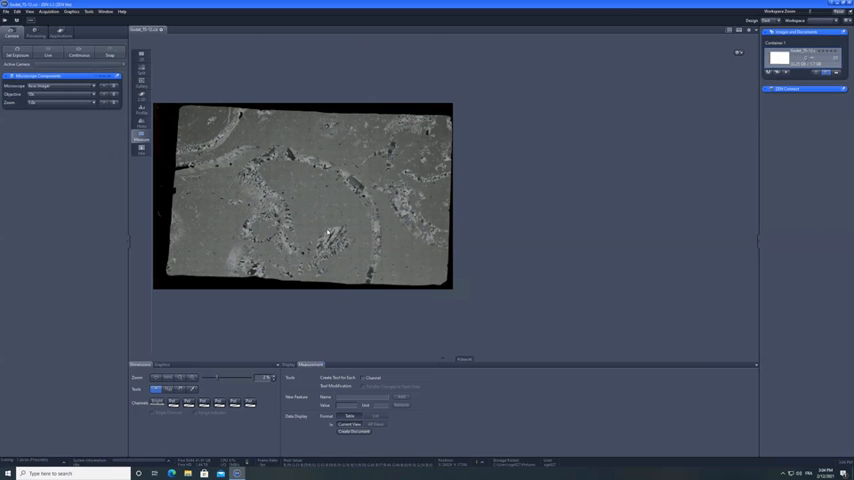
pyautogui.moveTo(375, 213)
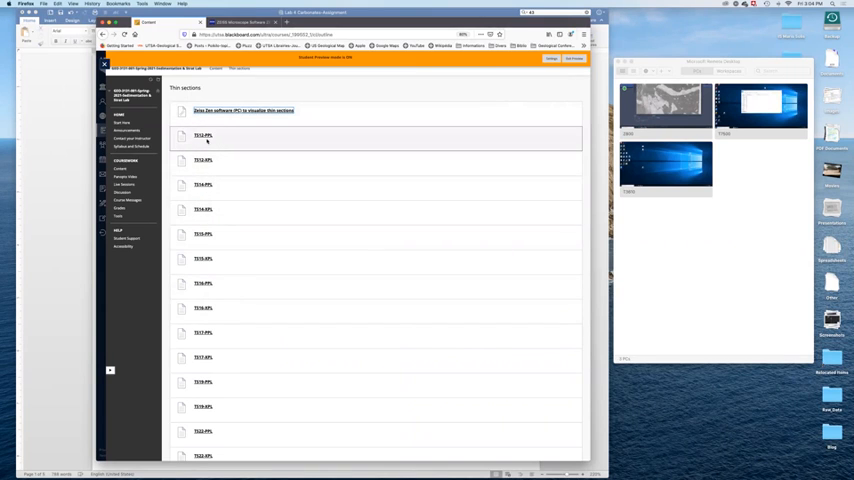
# - Scroll the Blackboard Thin sections page listing the TS12–TS22 PPL and XPL items
pyautogui.scroll(-3)
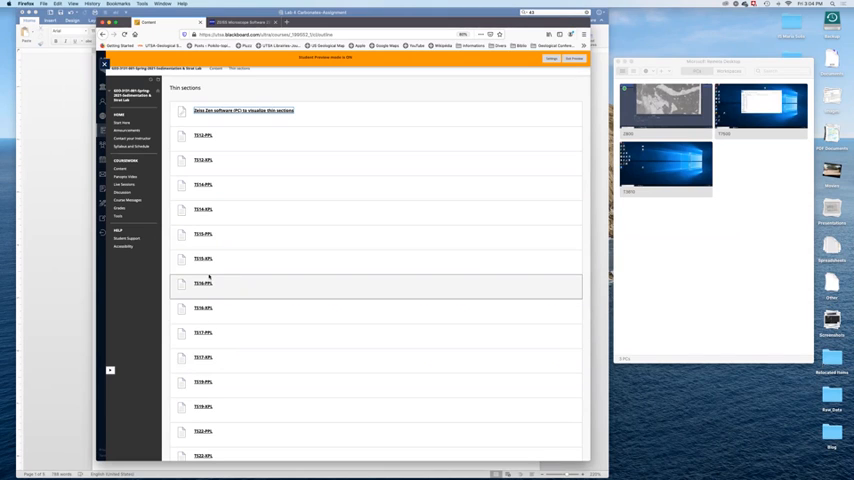
pyautogui.moveTo(210, 277)
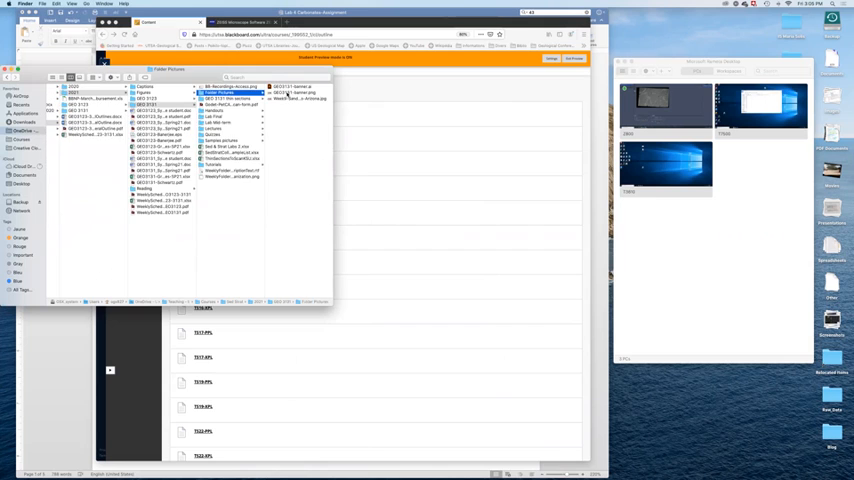
# - Select the GEO 3131 thin sections folder in Finder's column view
pyautogui.click(215, 99)
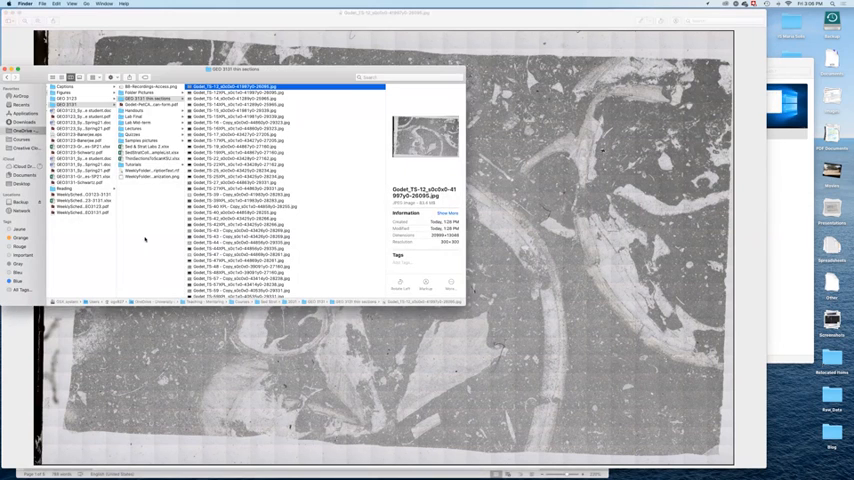
# - Open the Godet_TS-12 JPEG in Preview from Finder
pyautogui.doubleClick(285, 86)
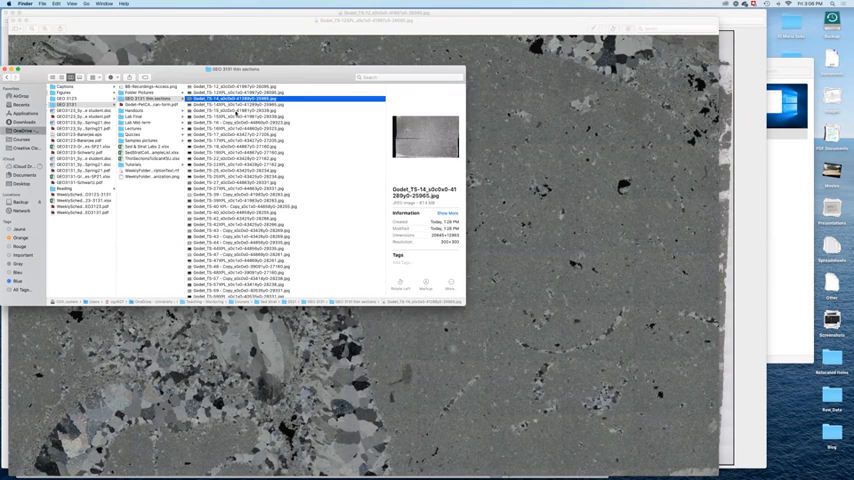
# - Select the Godet_TS-14 JPEG in the Finder file list
pyautogui.click(285, 105)
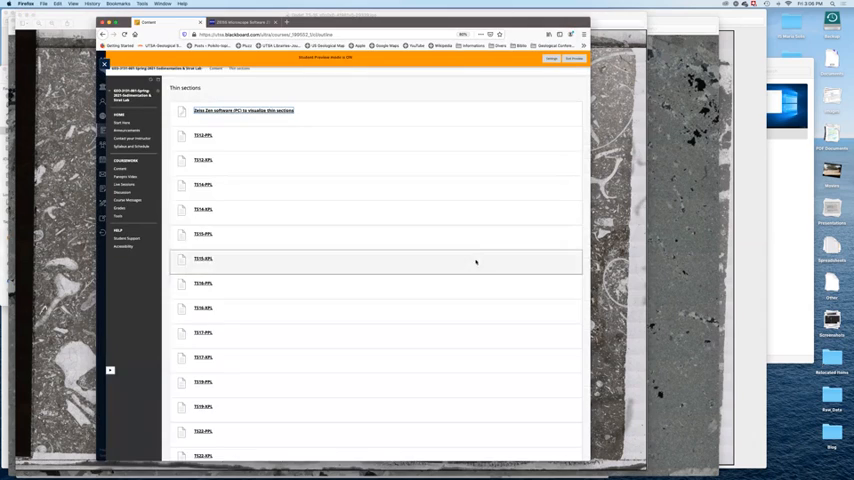
pyautogui.moveTo(525, 86)
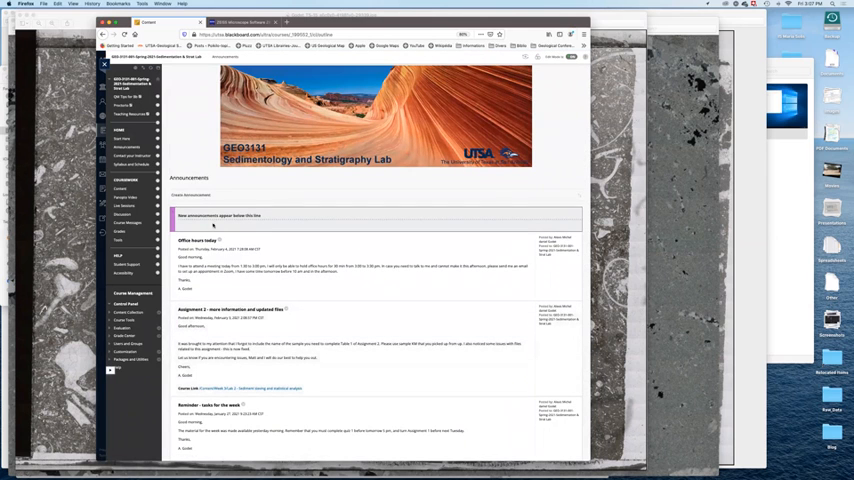
# - Open the course Content listing and the Week 5 folder with the Lab 4 Carbonate rocks materials
pyautogui.click(120, 188)
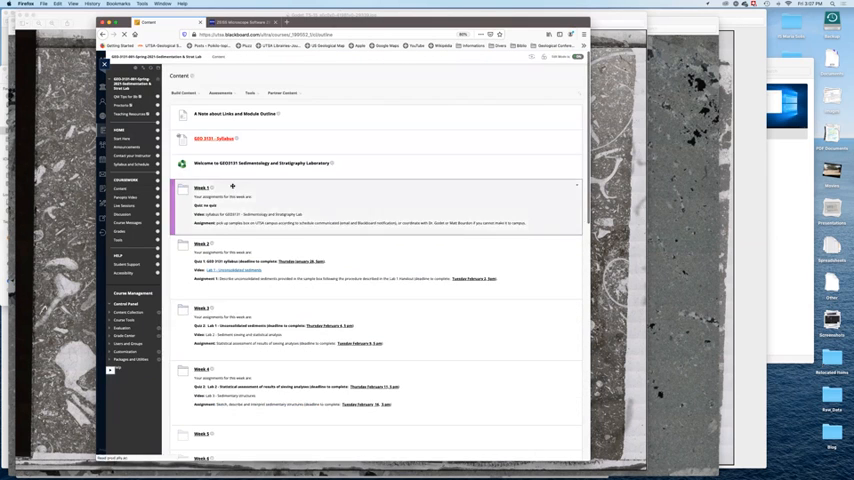
pyautogui.scroll(-3)
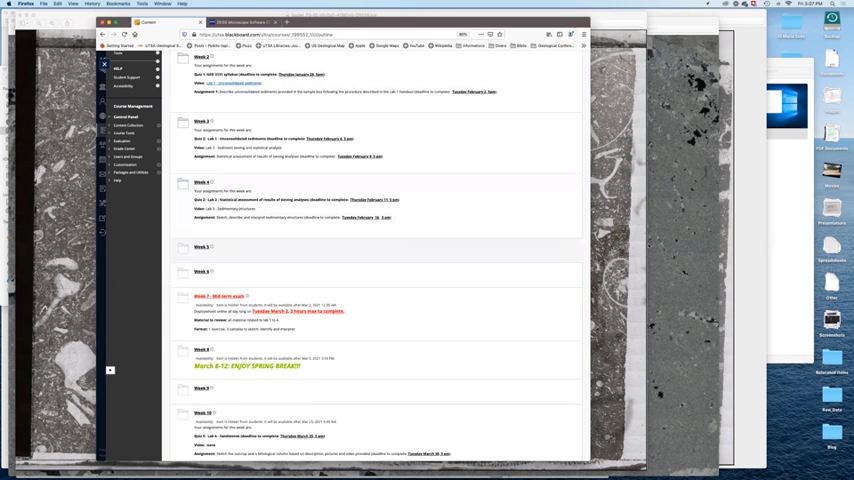
pyautogui.click(203, 247)
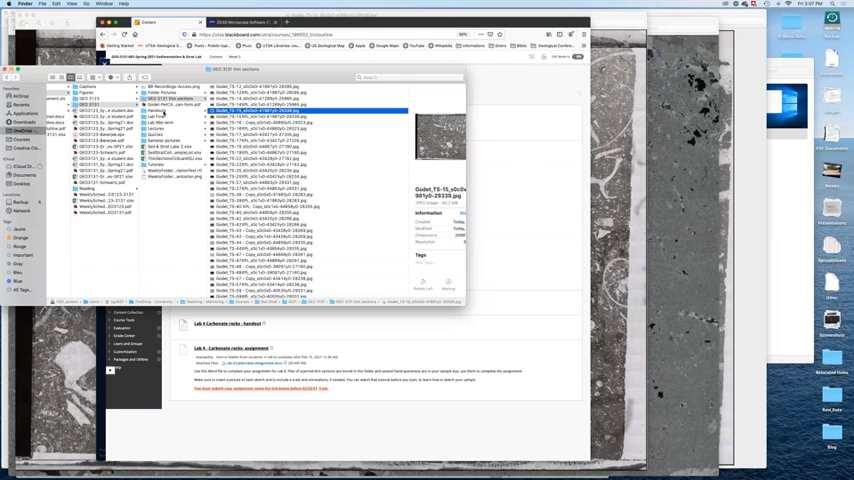
# - Browse the Tutorials video folder in Finder, then bring Blackboard's Announcements page forward
pyautogui.click(160, 165)
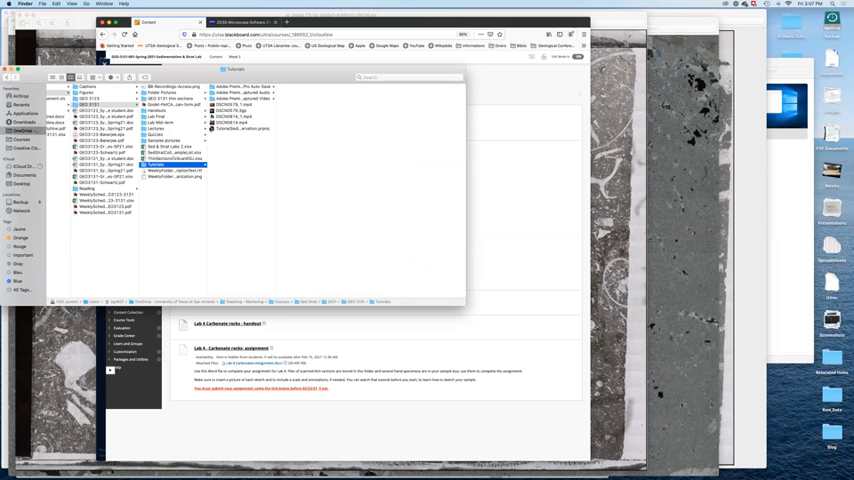
pyautogui.click(160, 117)
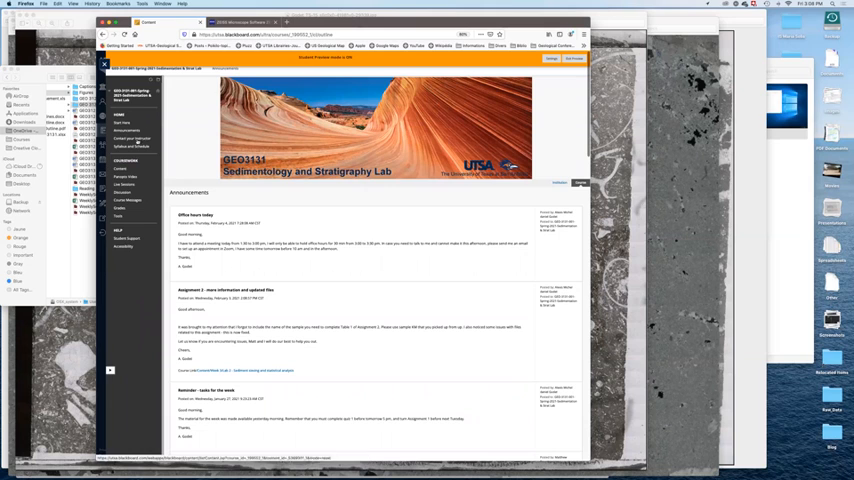
# - Open Contact your Instructor and scroll through both instructors' bios and Zoom office hours
pyautogui.click(131, 138)
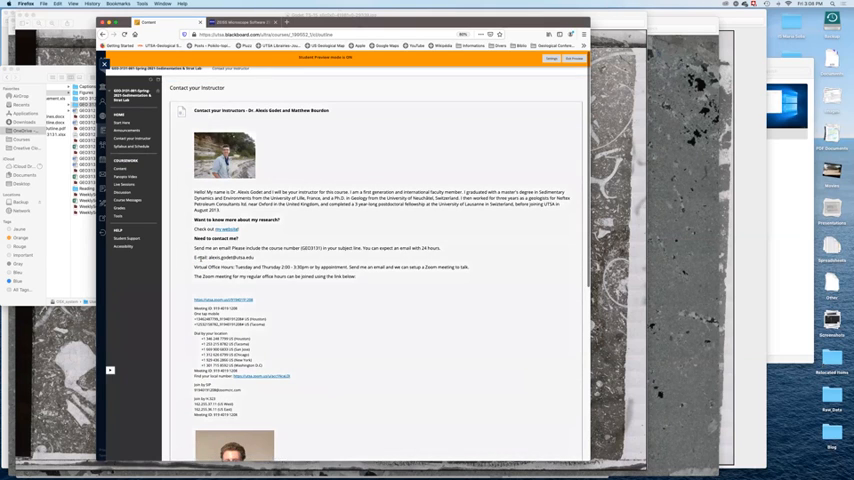
pyautogui.scroll(-3)
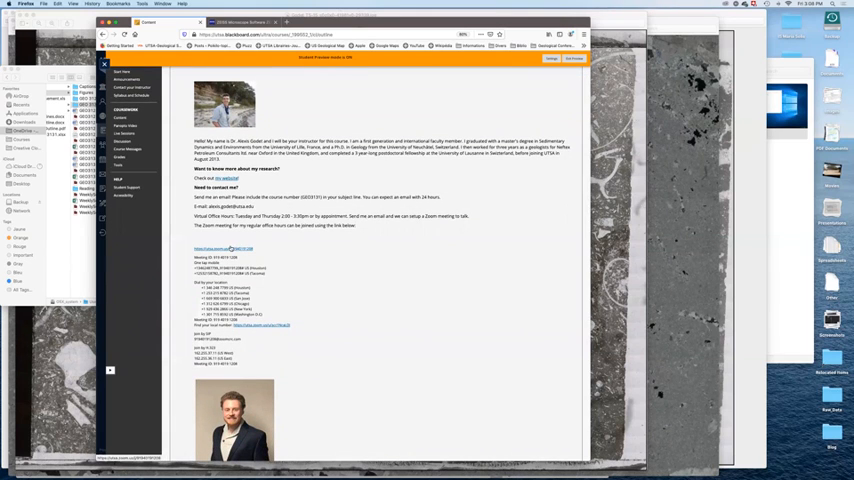
pyautogui.scroll(-3)
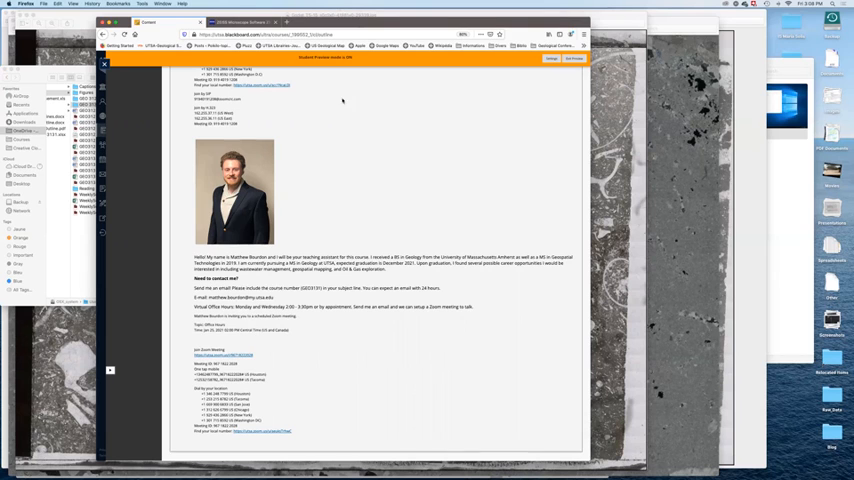
pyautogui.moveTo(455, 161)
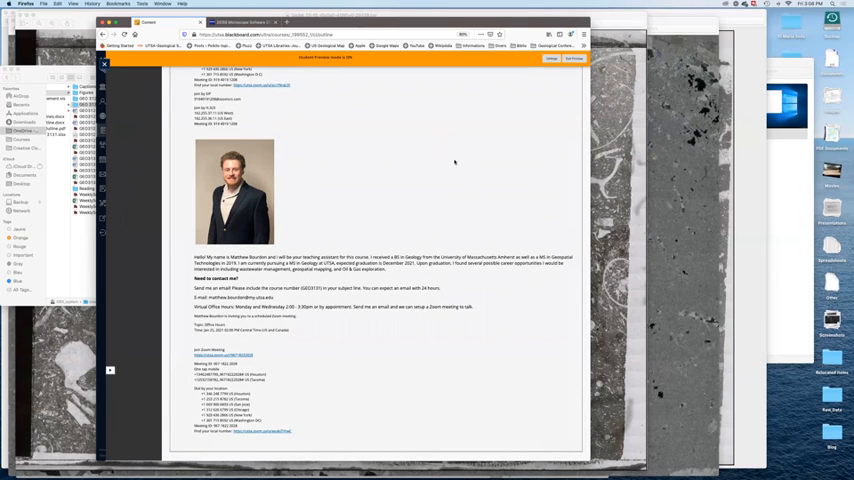
pyautogui.scroll(3)
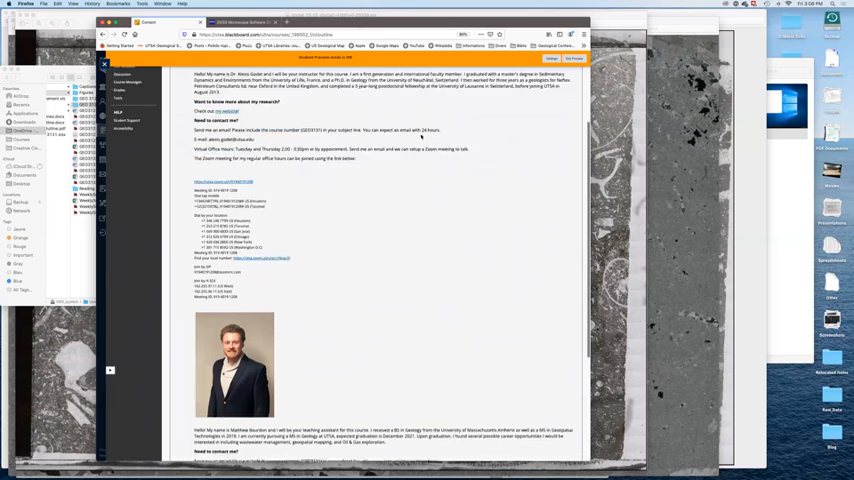